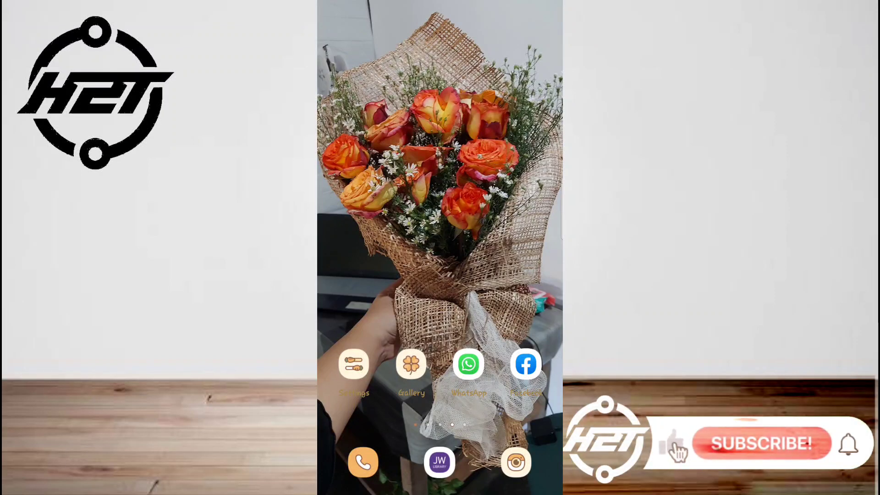
Launch WhatsApp, scroll the chat list, and open the 'asawa ko Gcash' conversation.
click(761, 443)
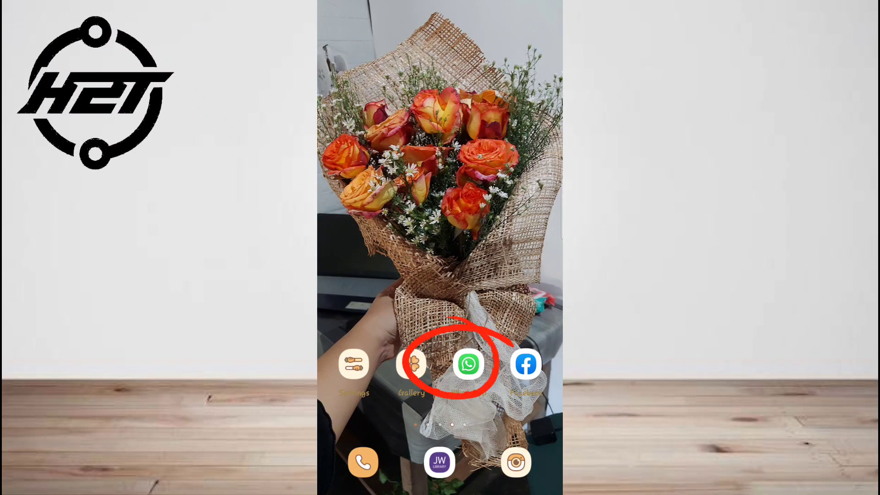
click(468, 364)
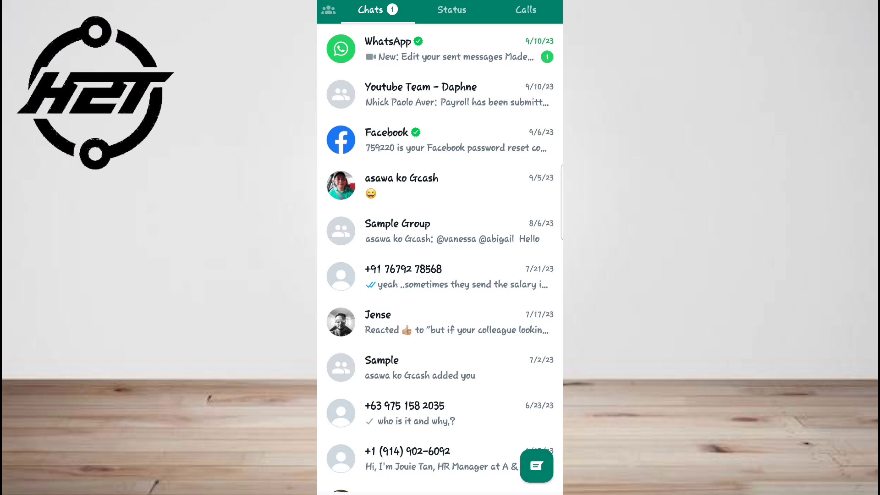
scroll(down, 3)
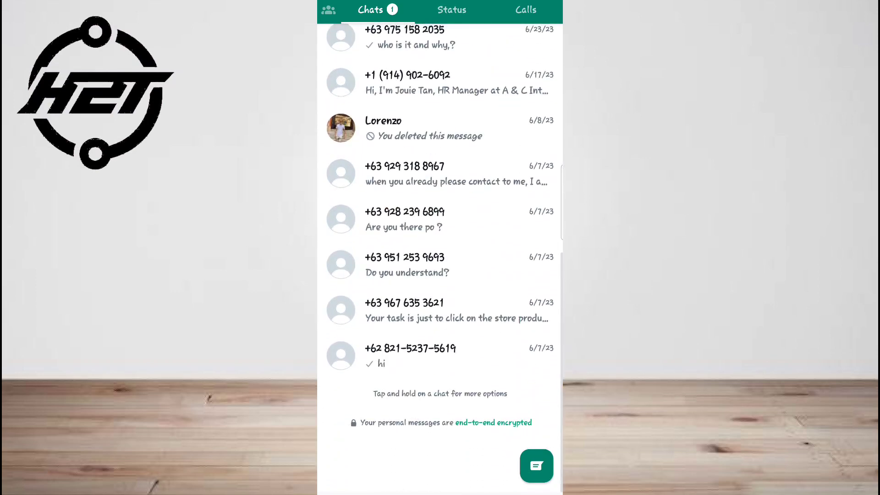
scroll(down, 3)
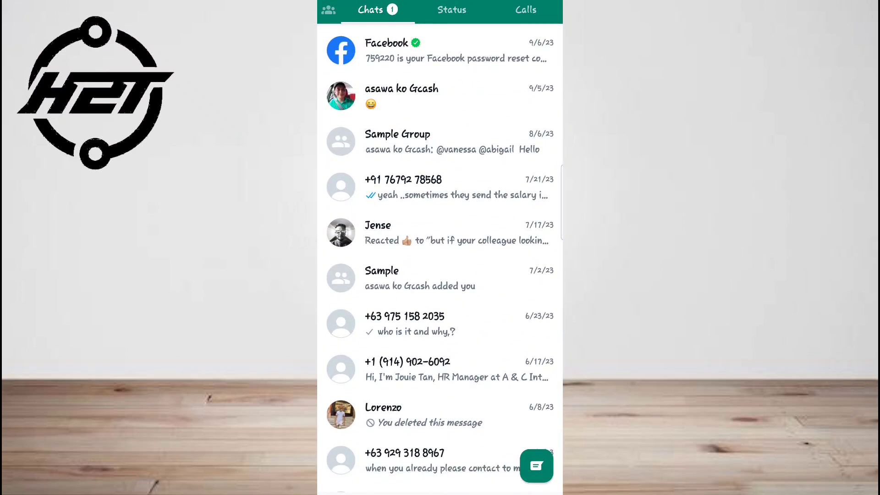
scroll(down, 3)
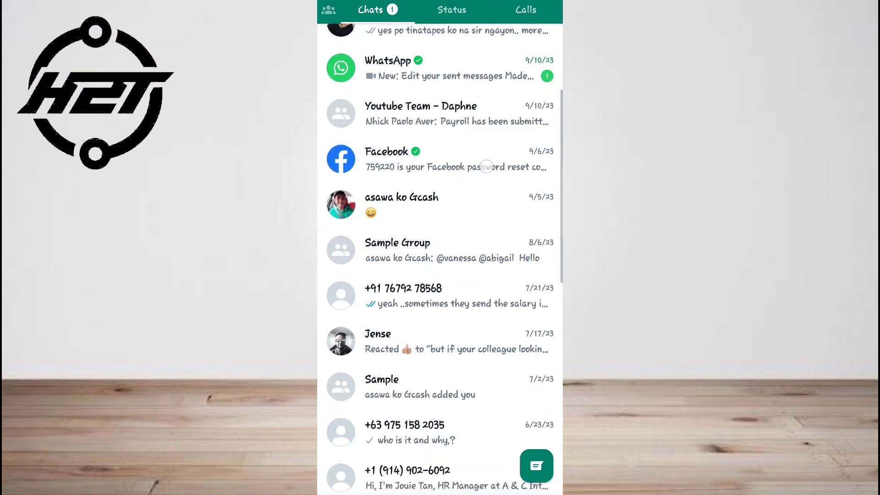
scroll(down, 3)
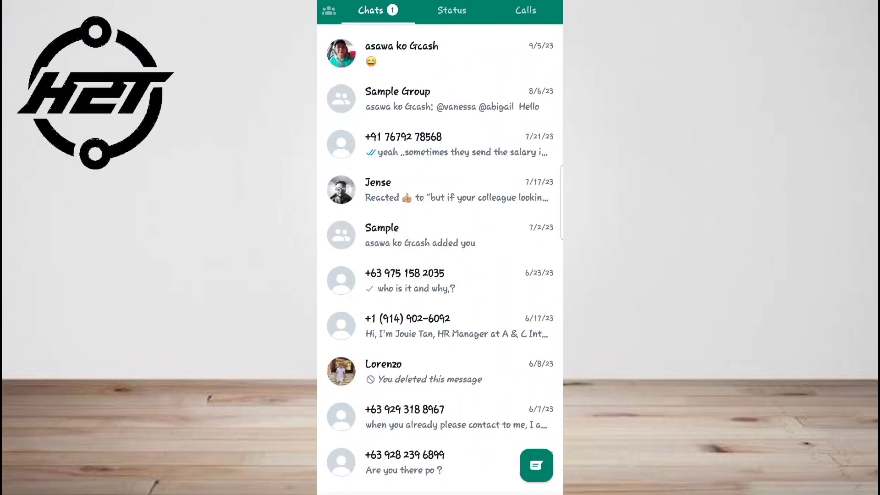
click(401, 53)
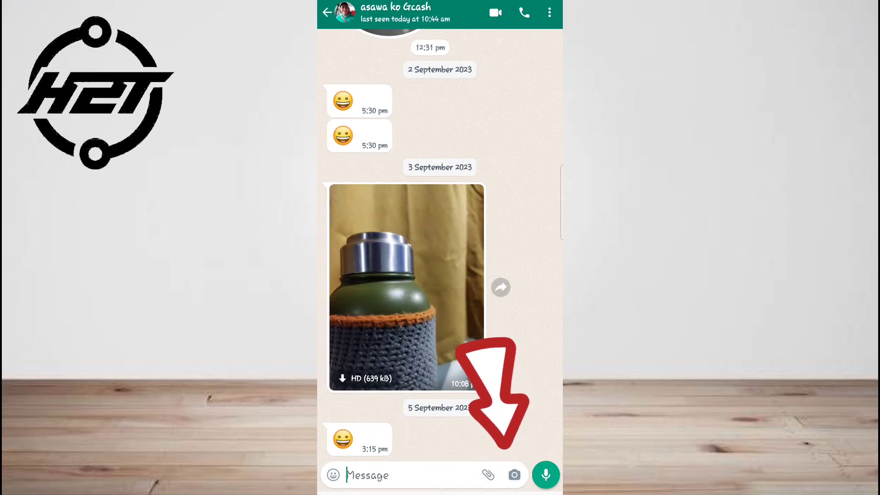
Record a roughly 10-second video with the in-chat camera in Video mode.
click(514, 475)
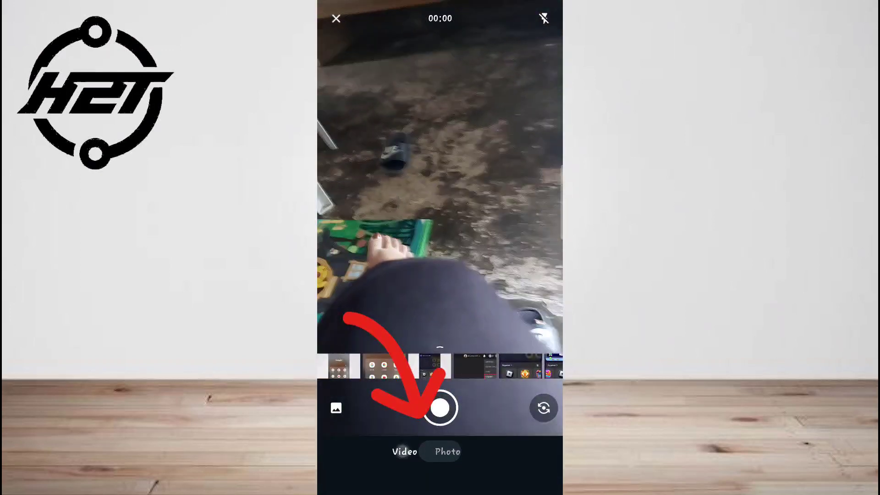
click(404, 451)
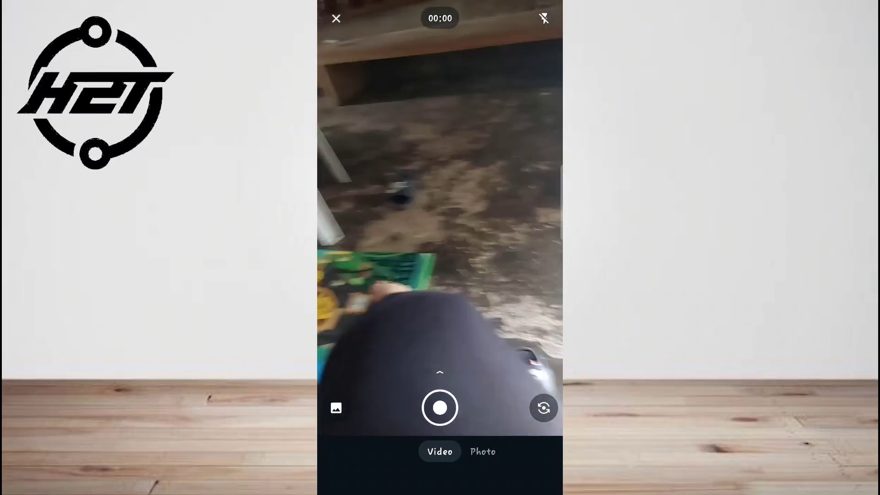
click(336, 408)
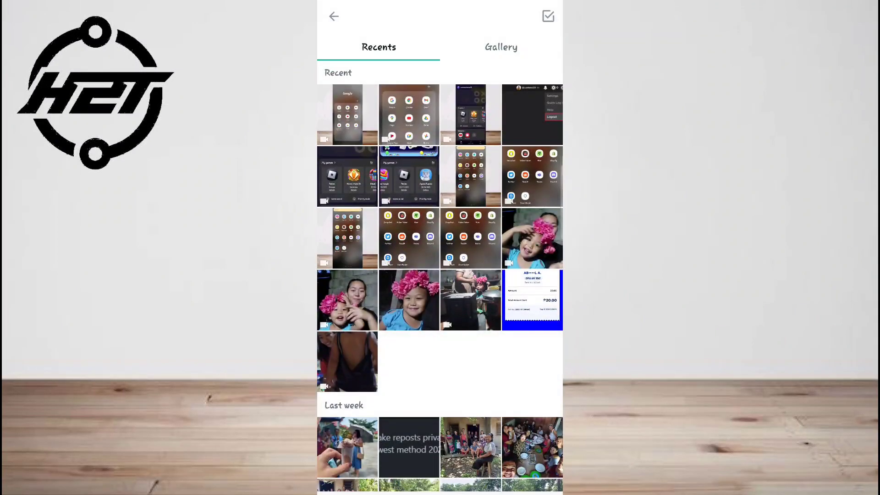
scroll(down, 3)
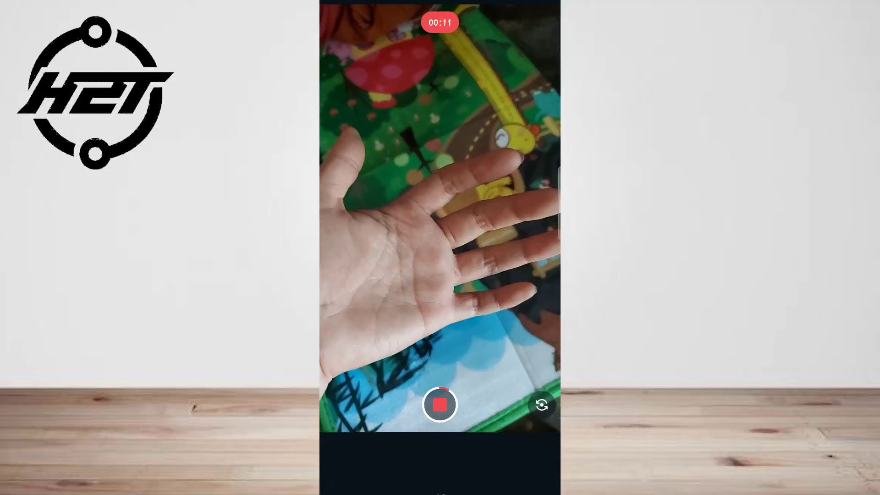
click(440, 405)
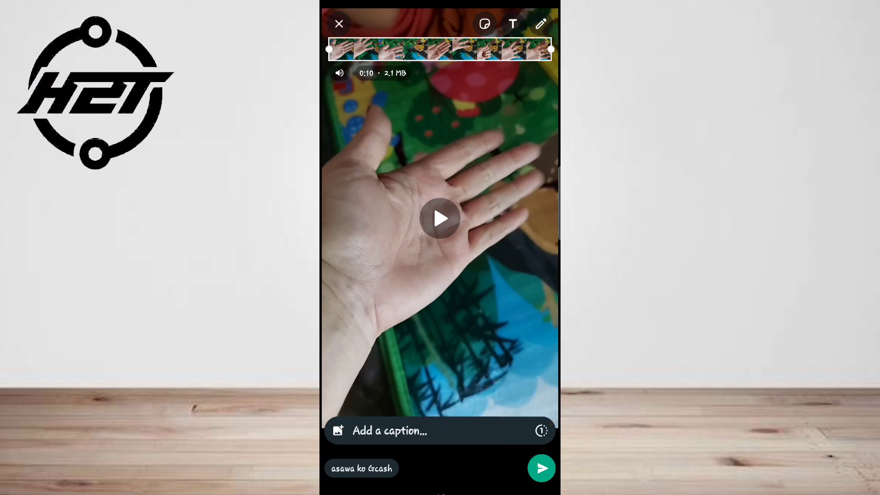
Send the recorded 10-second video to 'asawa ko Gcash' from the preview.
click(541, 468)
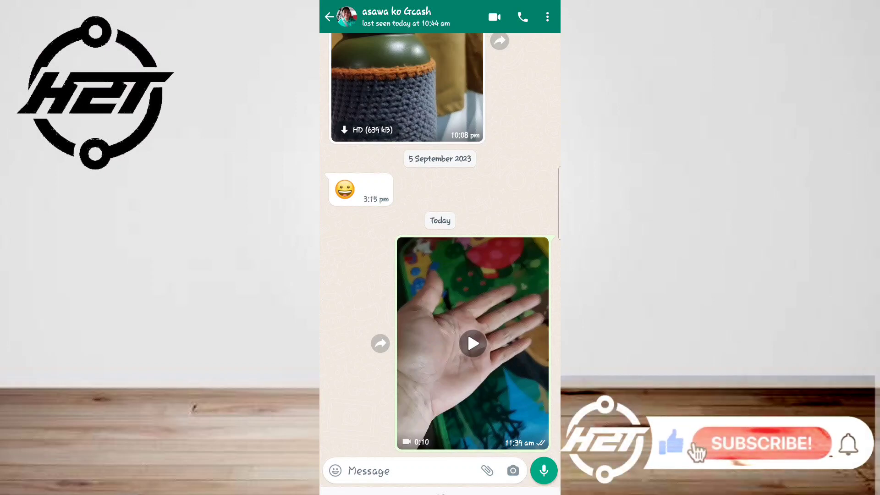
click(761, 443)
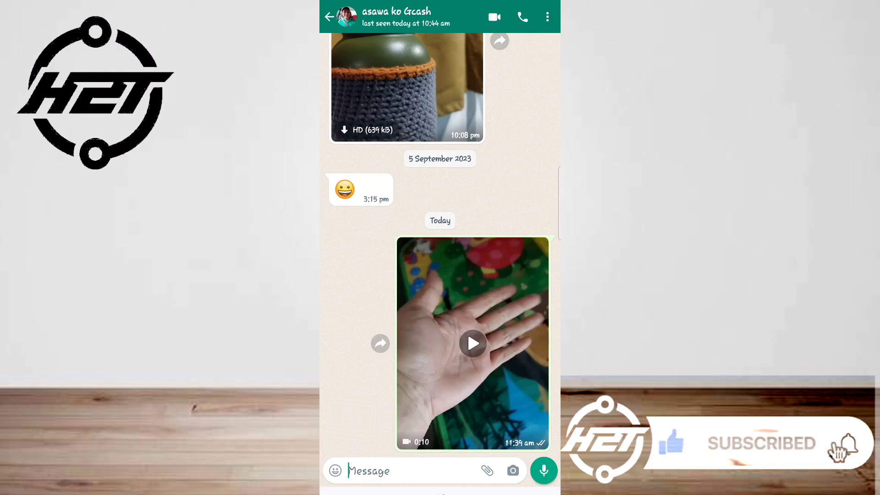